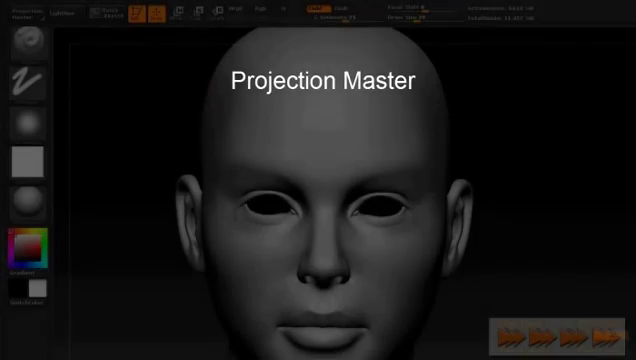
# Drop the head into Projection Master for painting, then reopen Projection Master for pickup
pyautogui.click(20, 13)
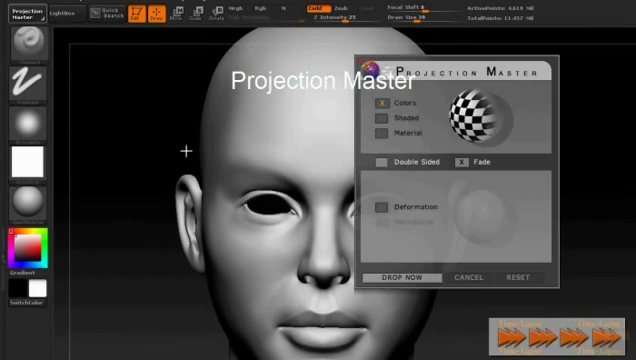
pyautogui.click(402, 278)
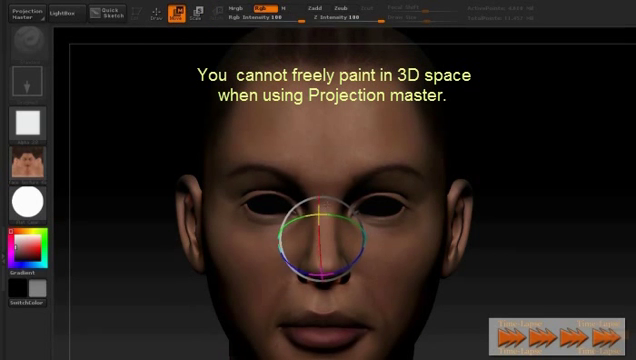
pyautogui.moveTo(142, 52)
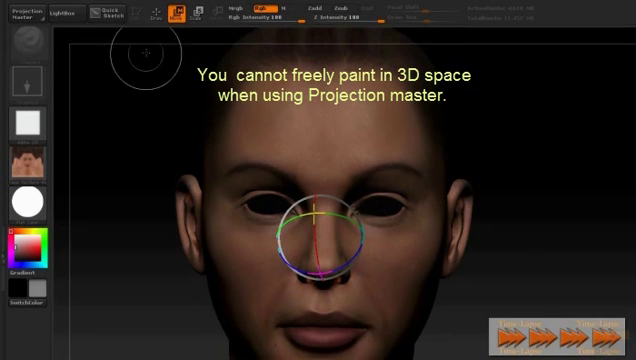
pyautogui.click(27, 13)
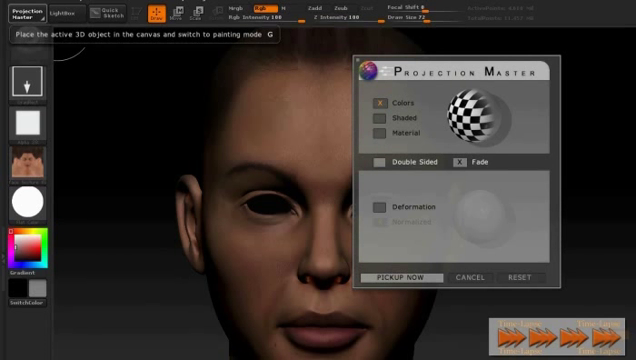
# Pick the head back up from Projection Master as a 3D model
pyautogui.click(406, 278)
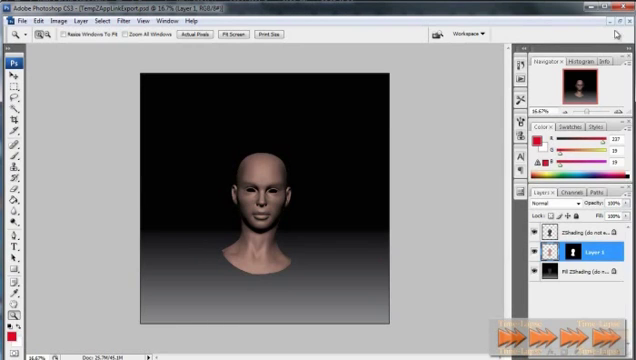
# Resize the reference face photo and select its brow area with the marquee
pyautogui.click(64, 20)
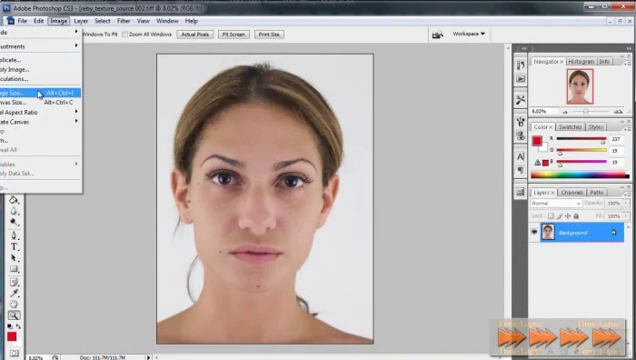
pyautogui.click(30, 93)
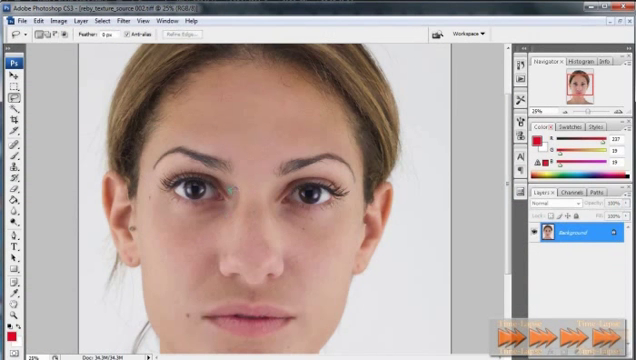
pyautogui.moveTo(232, 192); pyautogui.dragTo(195, 300)
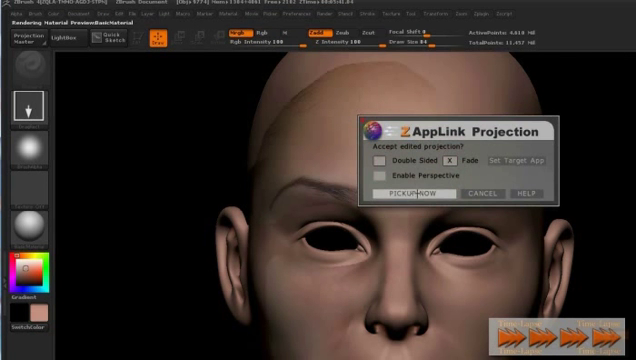
# Accept the edited brow projection and check the 3000 by 3000 document size
pyautogui.click(406, 192)
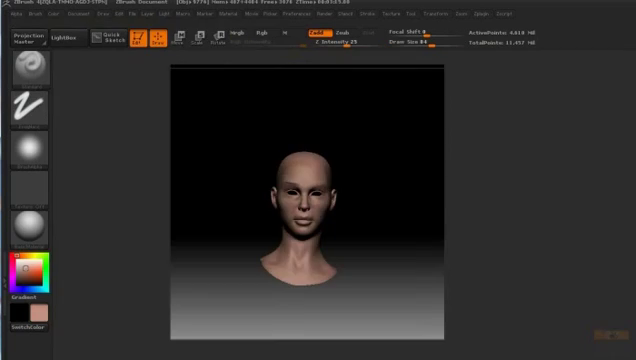
pyautogui.click(147, 28)
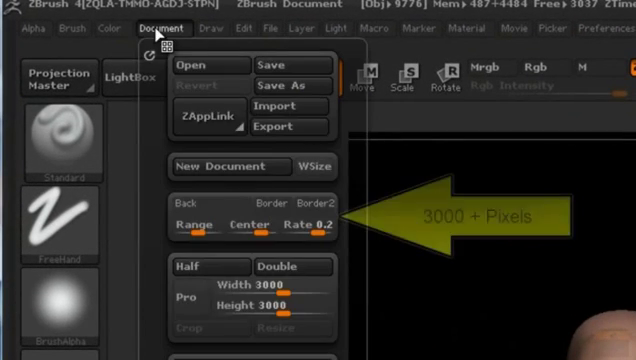
pyautogui.scroll(-3)
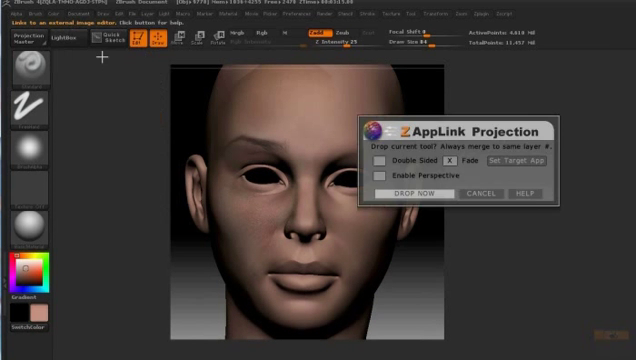
# Send the head view to Photoshop and bring up Edit > Transform for the lips patch
pyautogui.click(409, 191)
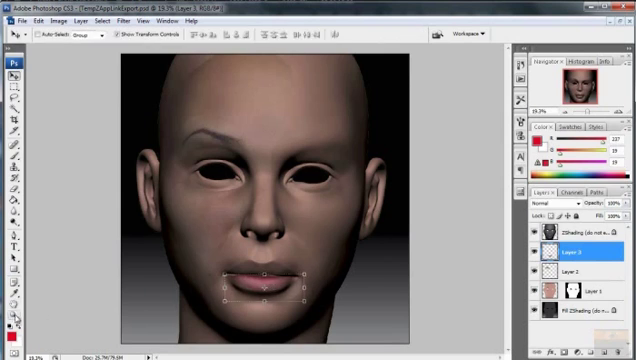
pyautogui.click(33, 21)
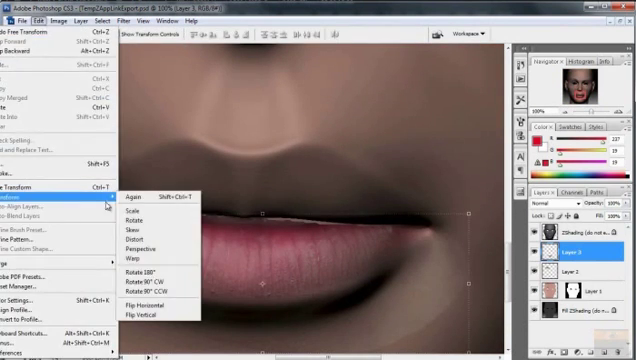